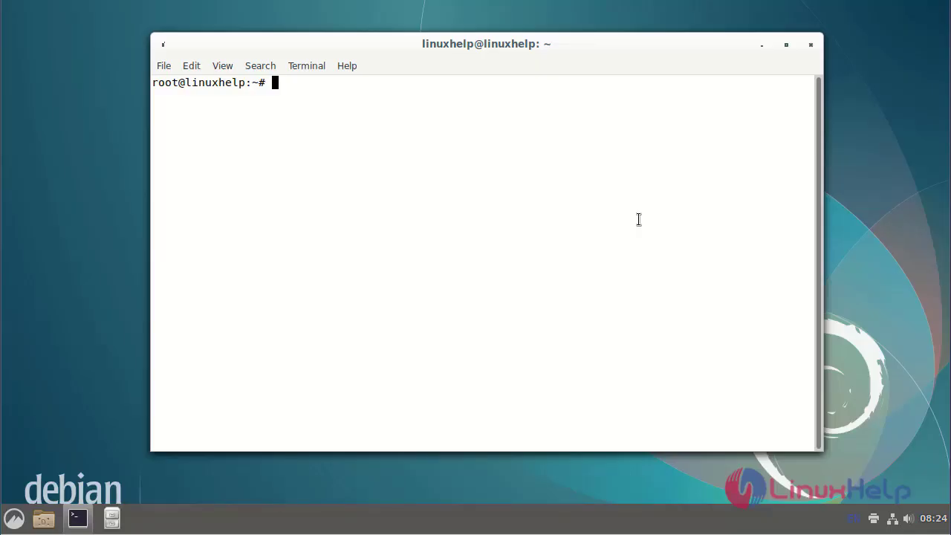
Step: Confirm the system release with lsb_release, showing Debian GNU/Linux 11 bullseye
{"action": "type", "text": "lsb_"}
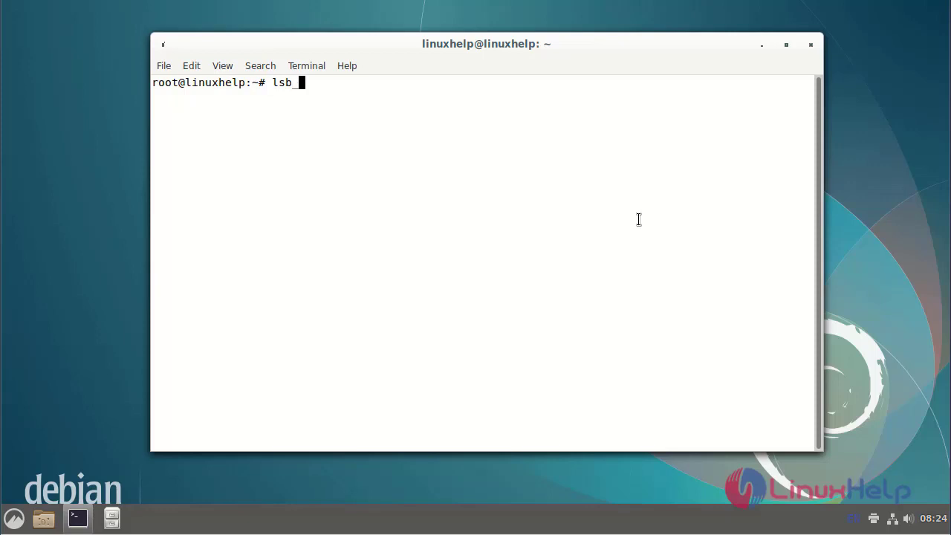
{"action": "type", "text": "release -"}
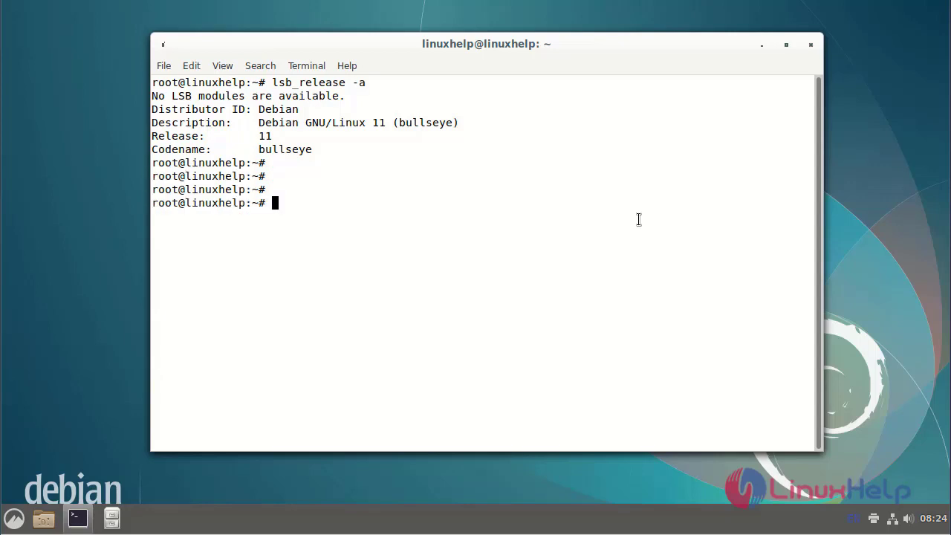
Step: Prepare the apt-get install command for openssh-server and postfix at the prompt
{"action": "type", "text": "apt-"}
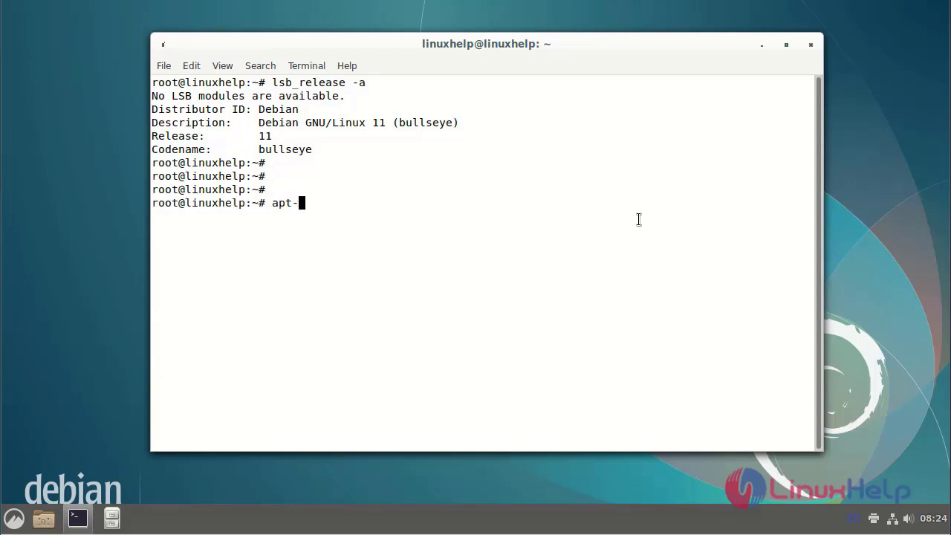
{"action": "type", "text": "get i"}
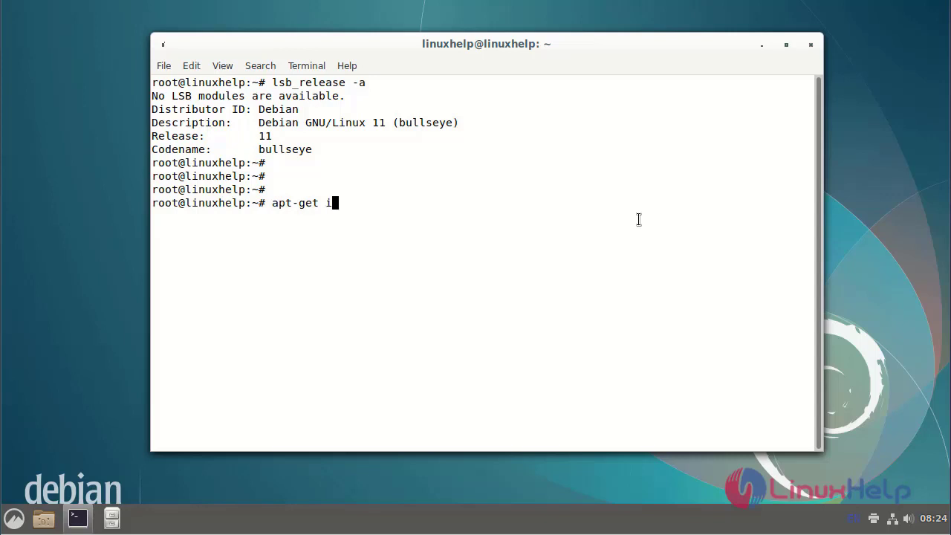
{"action": "type", "text": "nstall"}
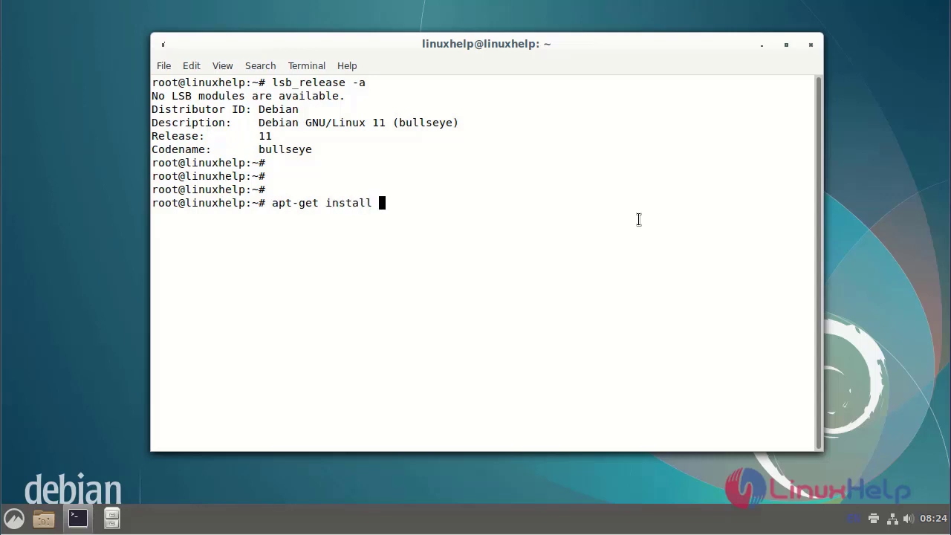
{"action": "type", "text": "openssh"}
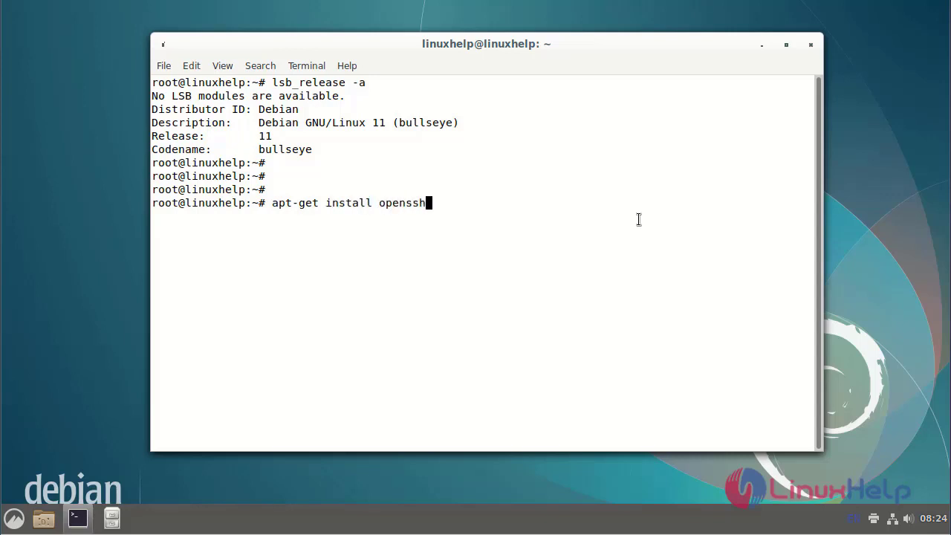
{"action": "type", "text": "-serve"}
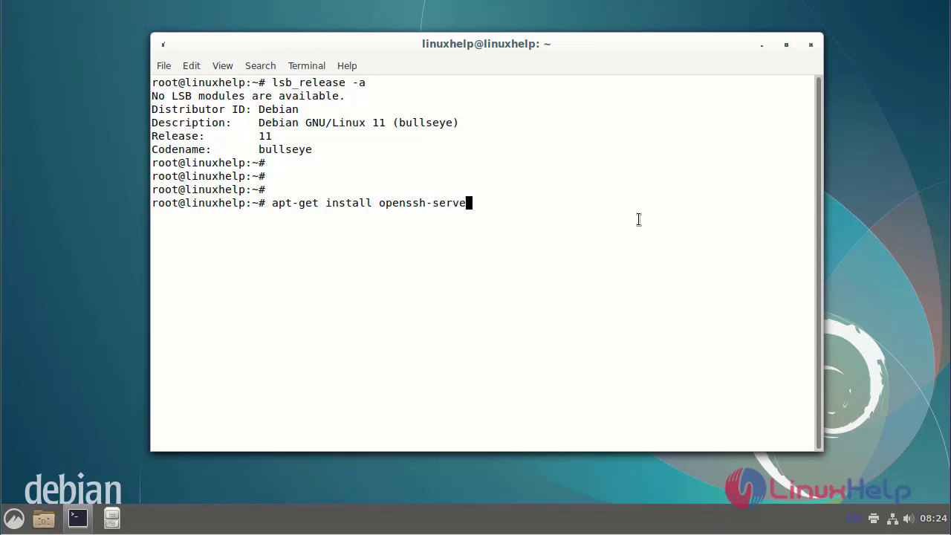
{"action": "type", "text": "po"}
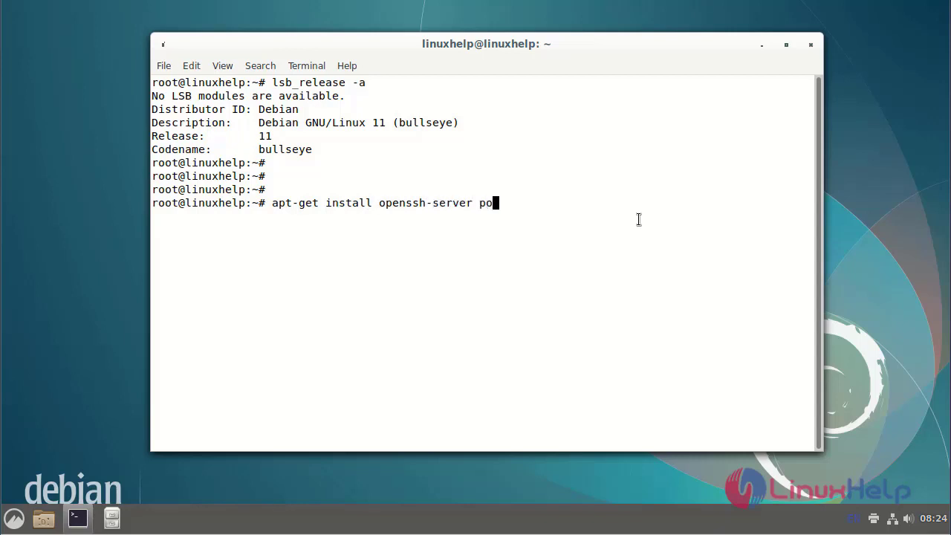
Step: Install openssh-server and postfix, choosing Internet Site with system mail name linuxhelp1
{"action": "type", "text": "stfi"}
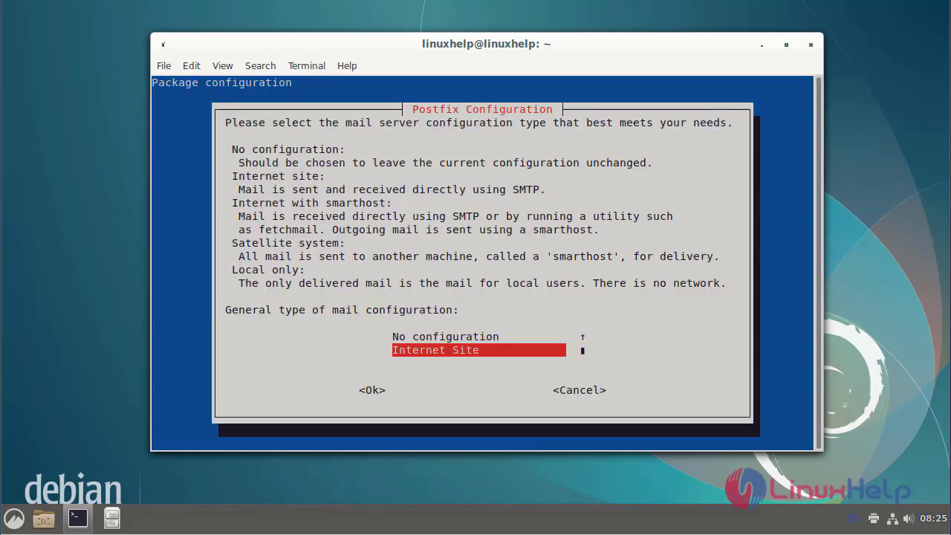
{"action": "left_click", "coordinate": [372, 390]}
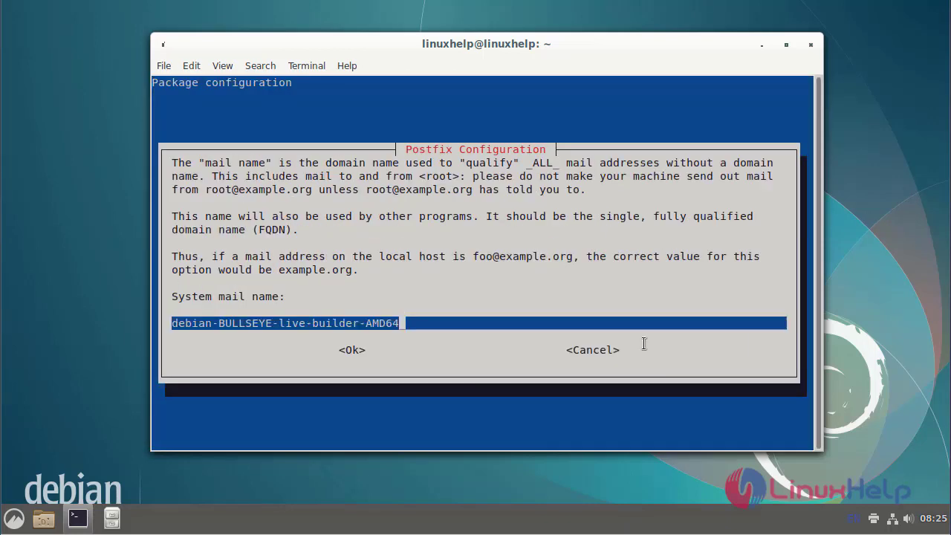
{"action": "key", "text": "BackSpace"}
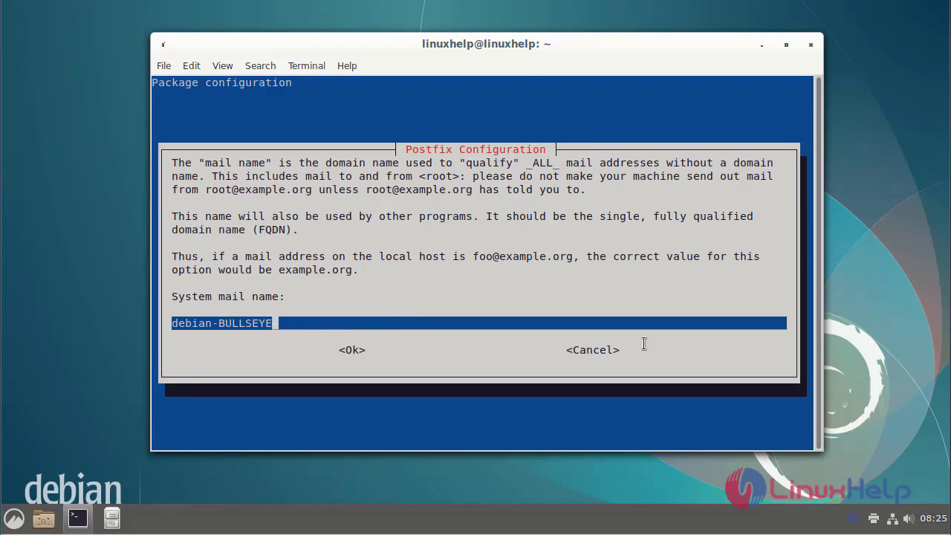
{"action": "type", "text": "linuxhelp1"}
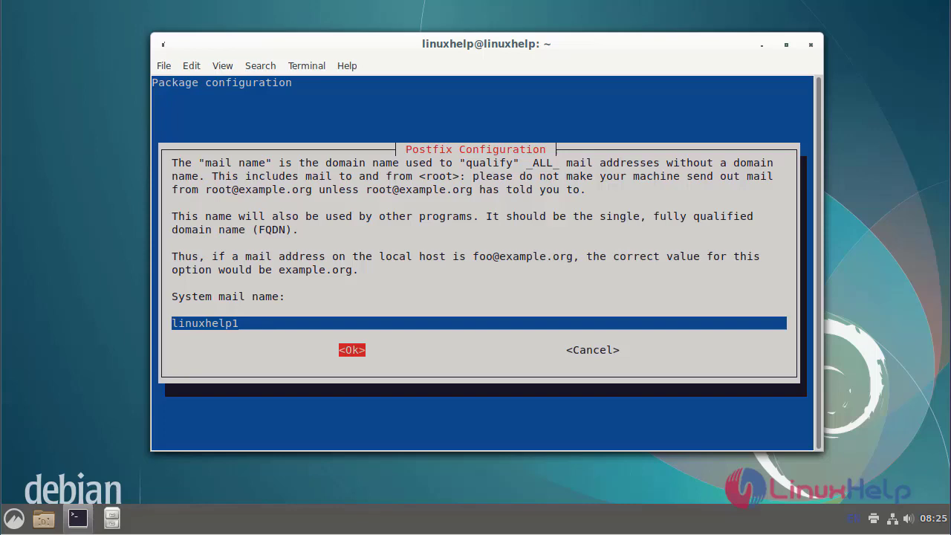
{"action": "left_click", "coordinate": [351, 351]}
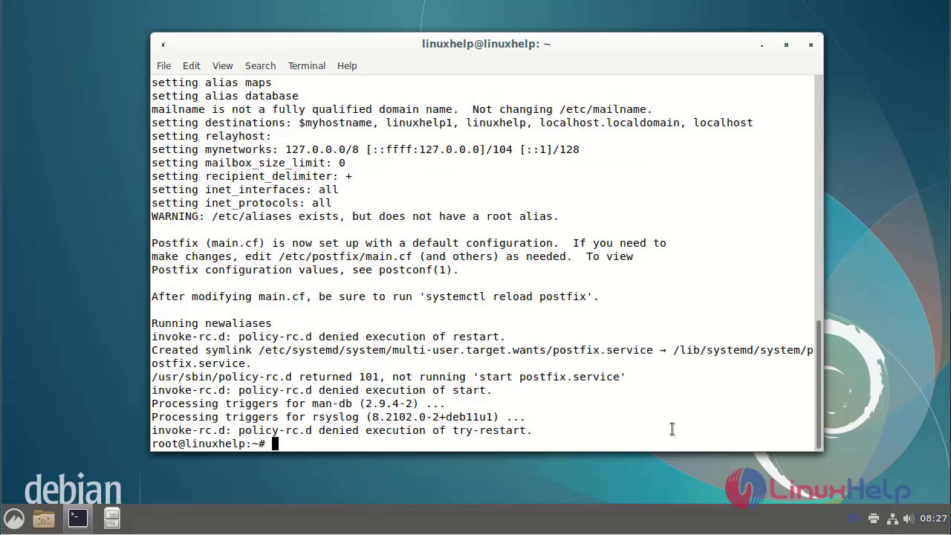
Step: Download the gitlab-ce 13.2.1 amd64 package with wget --content-disposition until 100% complete
{"action": "key", "text": "Return"}
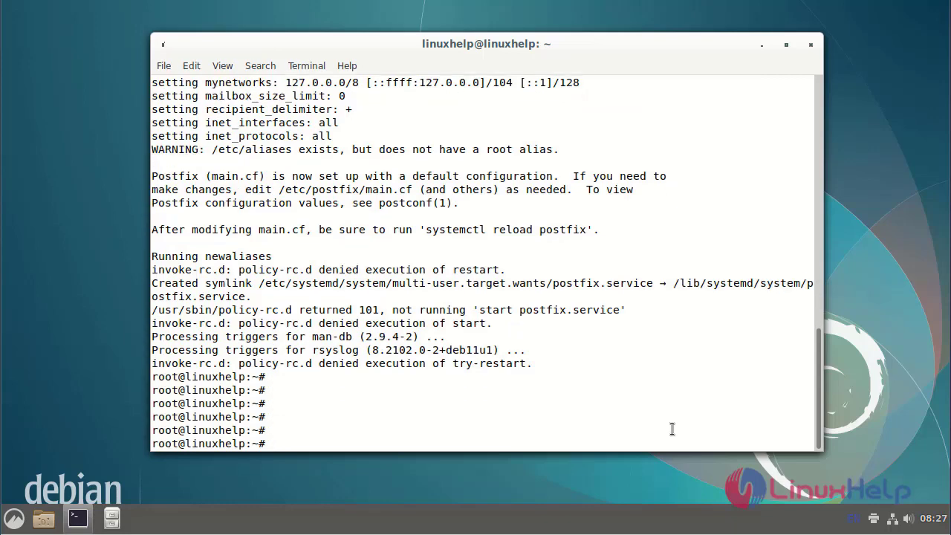
{"action": "type", "text": "w"}
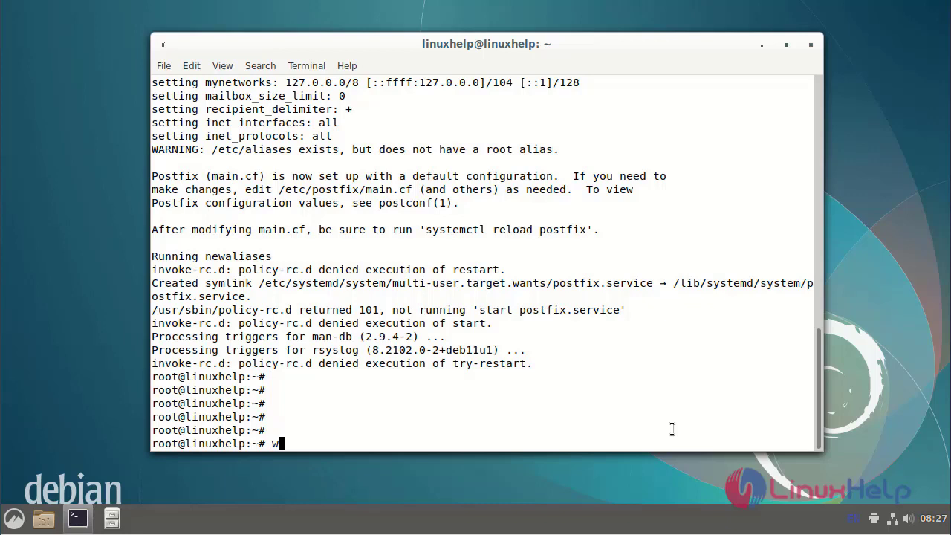
{"action": "type", "text": "get --c"}
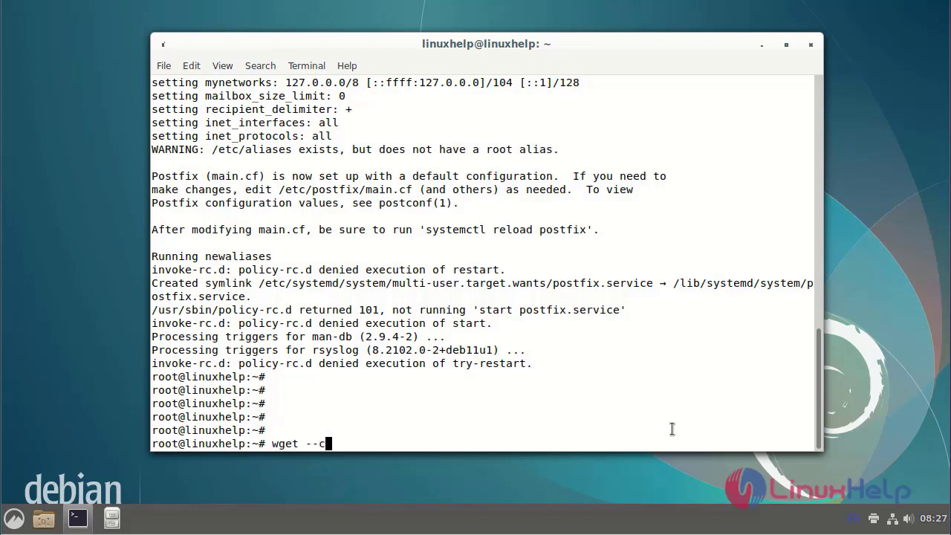
{"action": "type", "text": "onte"}
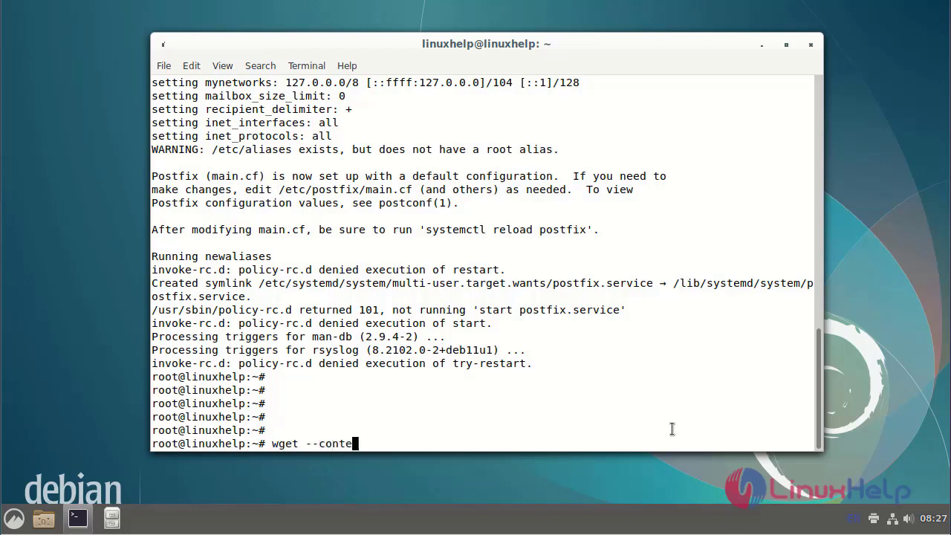
{"action": "type", "text": "nt"}
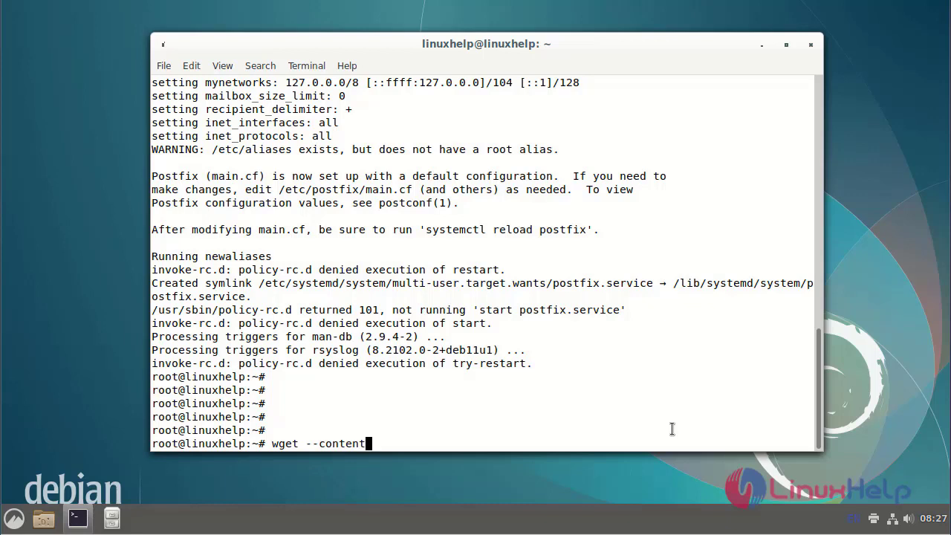
{"action": "type", "text": "-dis"}
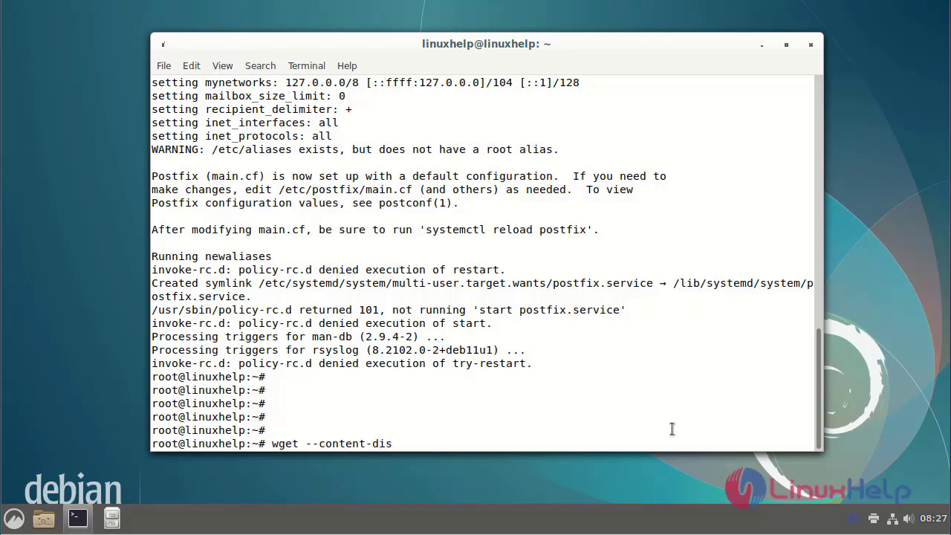
{"action": "type", "text": "posit"}
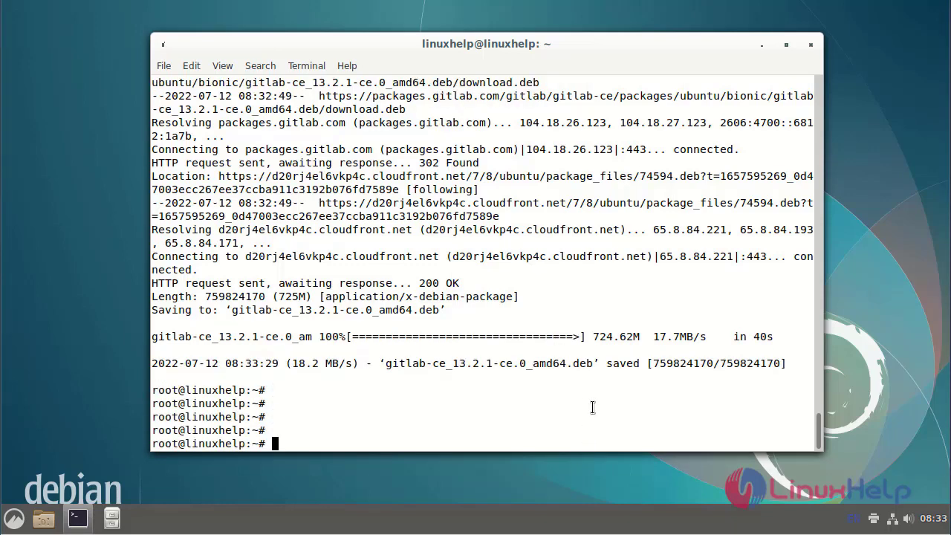
Step: Install gitlab-ce_13.2.1-ce.0_amd64.deb with dpkg -i until the thank-you message appears
{"action": "type", "text": "dp"}
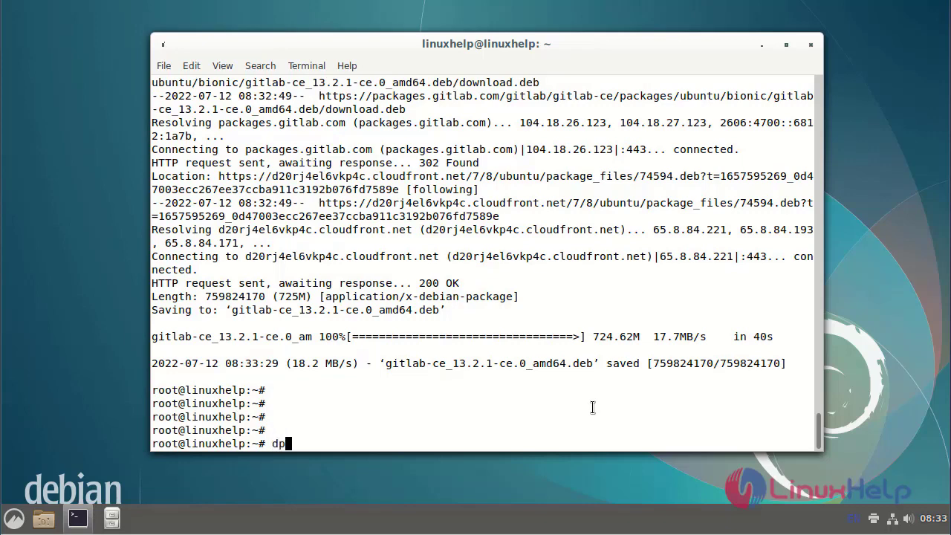
{"action": "type", "text": "kg"}
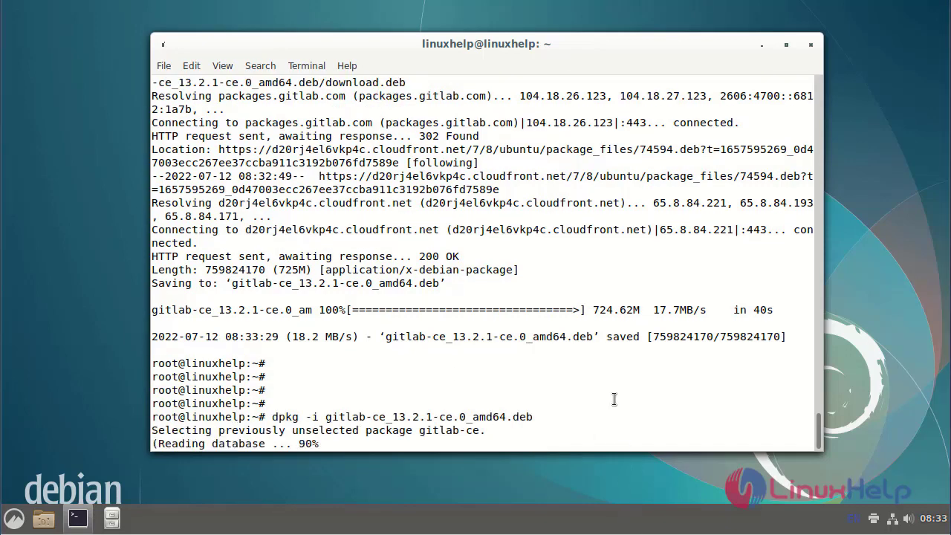
{"action": "scroll", "scroll_direction": "down", "scroll_amount": 3}
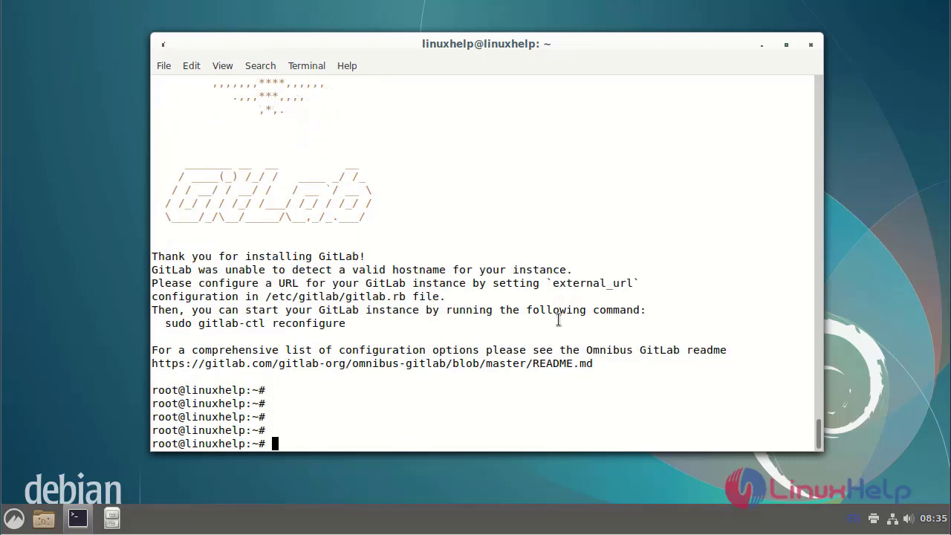
Step: Run gitlab-ctl reconfigure so GitLab's services start and end with 'gitlab Reconfigured!'
{"action": "type", "text": "git"}
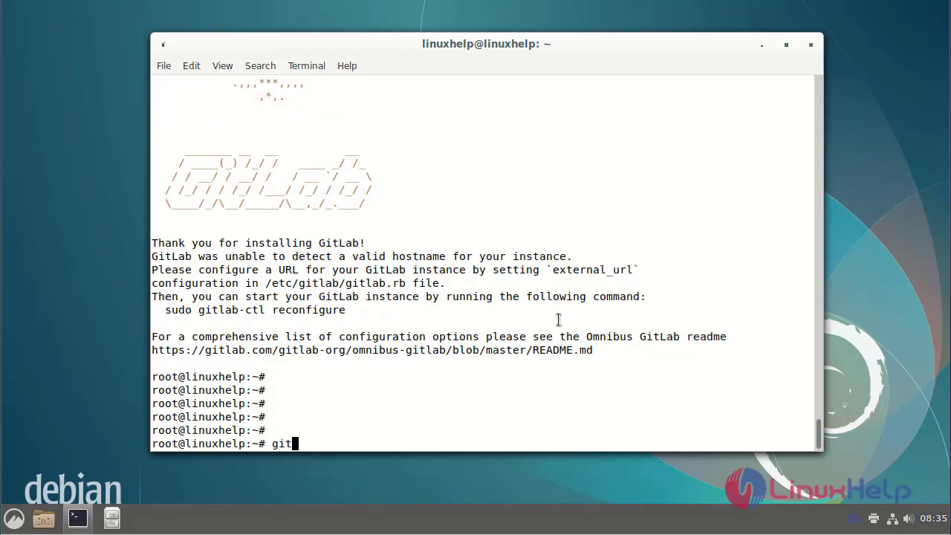
{"action": "type", "text": "lab-c"}
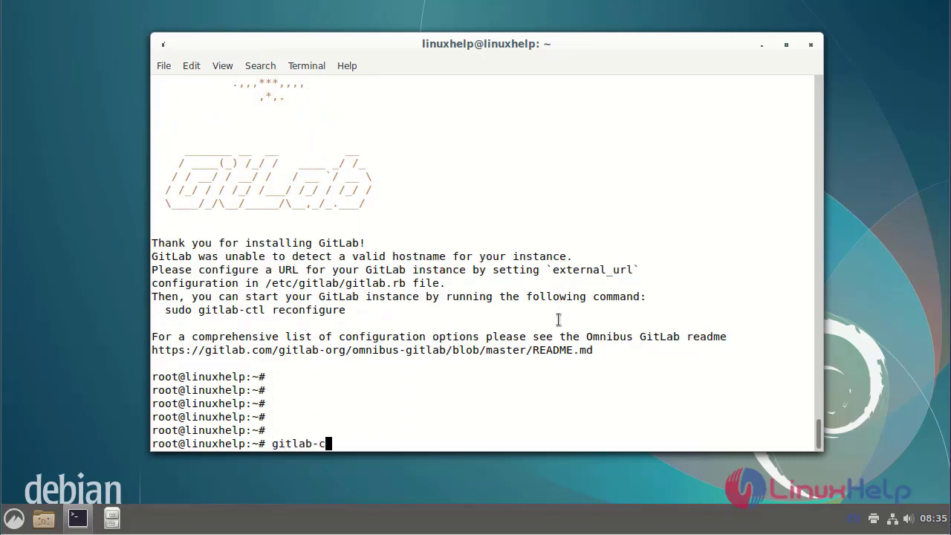
{"action": "type", "text": "tl recon"}
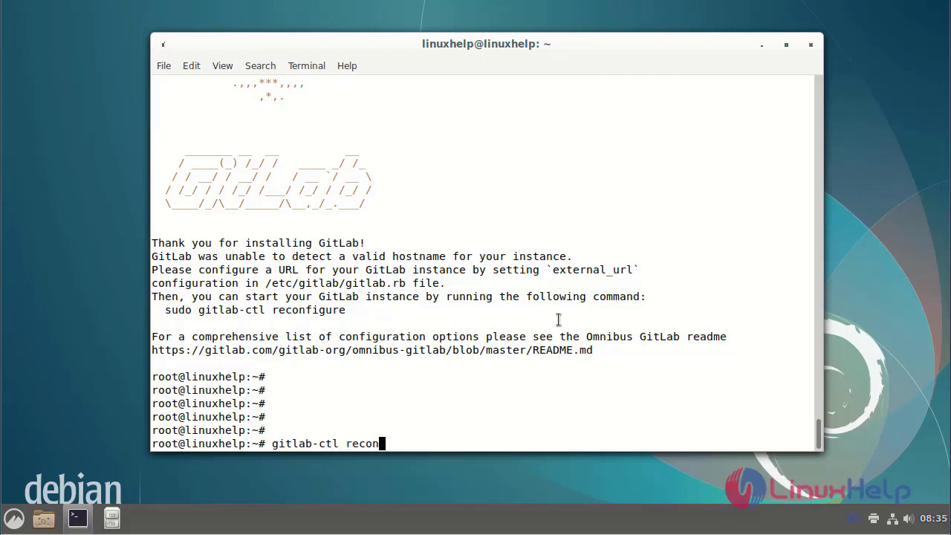
{"action": "type", "text": "fig"}
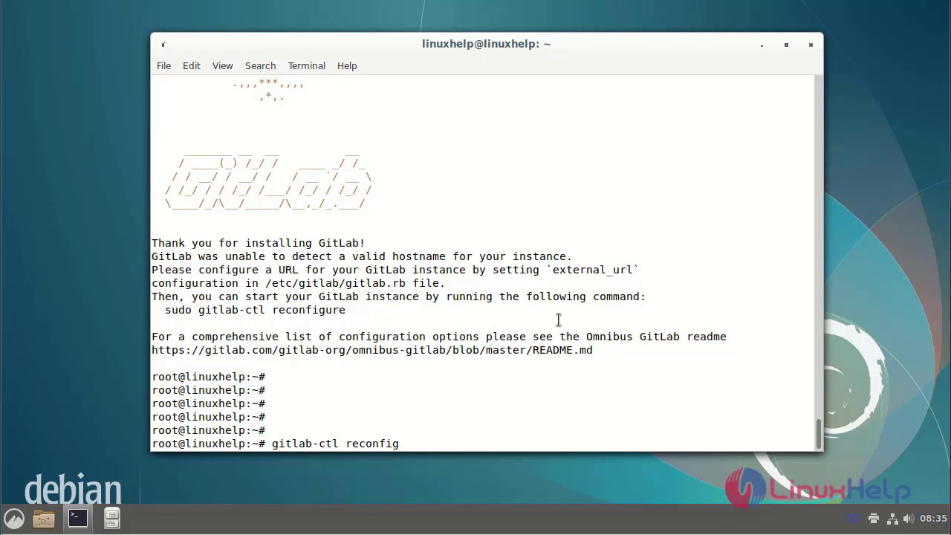
{"action": "type", "text": "ure"}
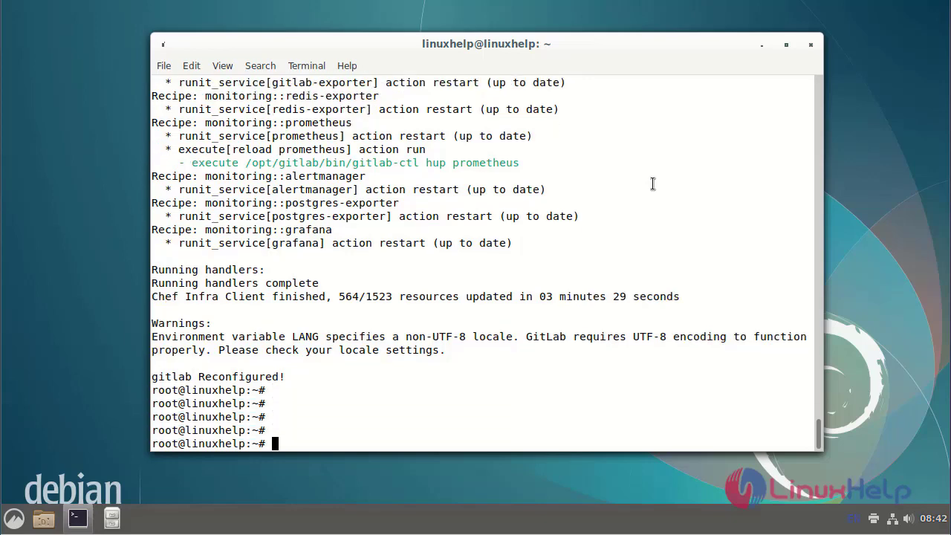
{"action": "mouse_move", "coordinate": [33, 144]}
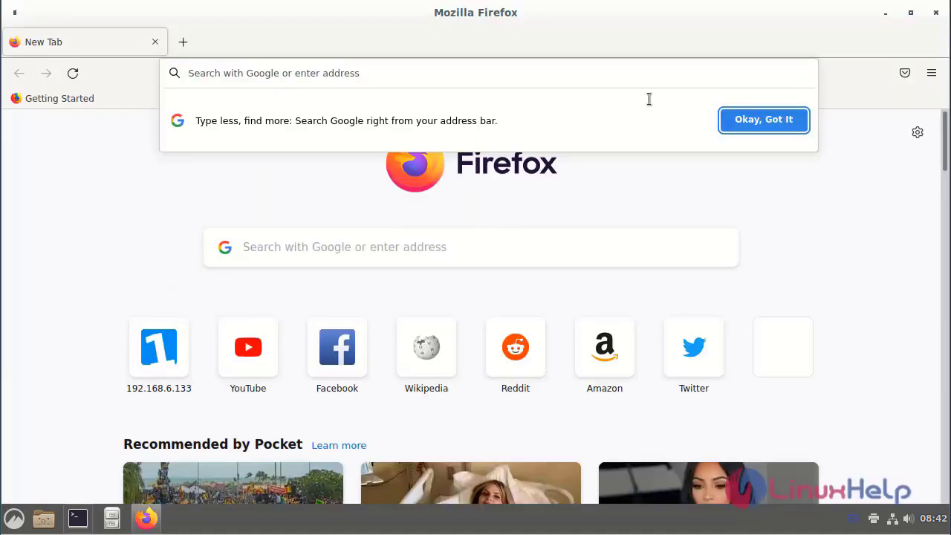
Step: Open the GitLab server by its IP in Firefox and change the new account's password
{"action": "type", "text": "192.168.6.133"}
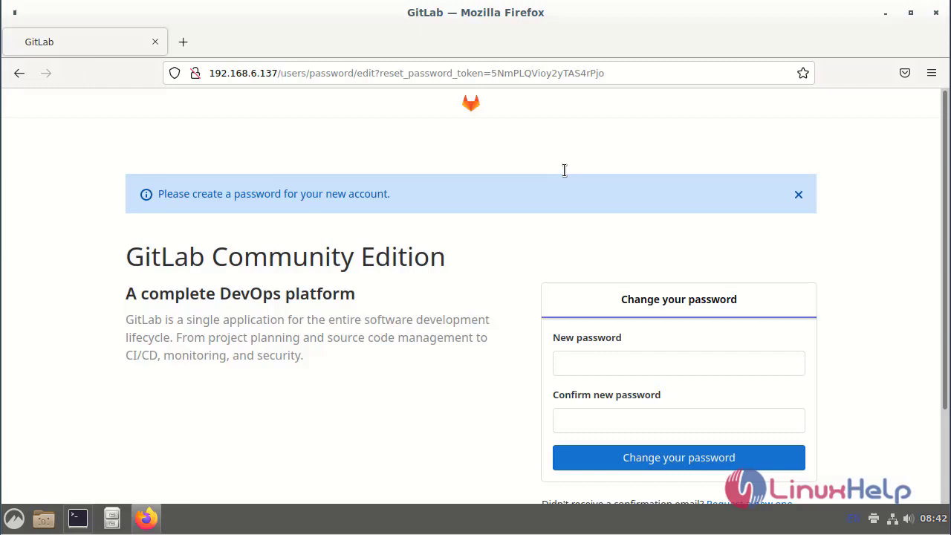
{"action": "left_click", "coordinate": [678, 363]}
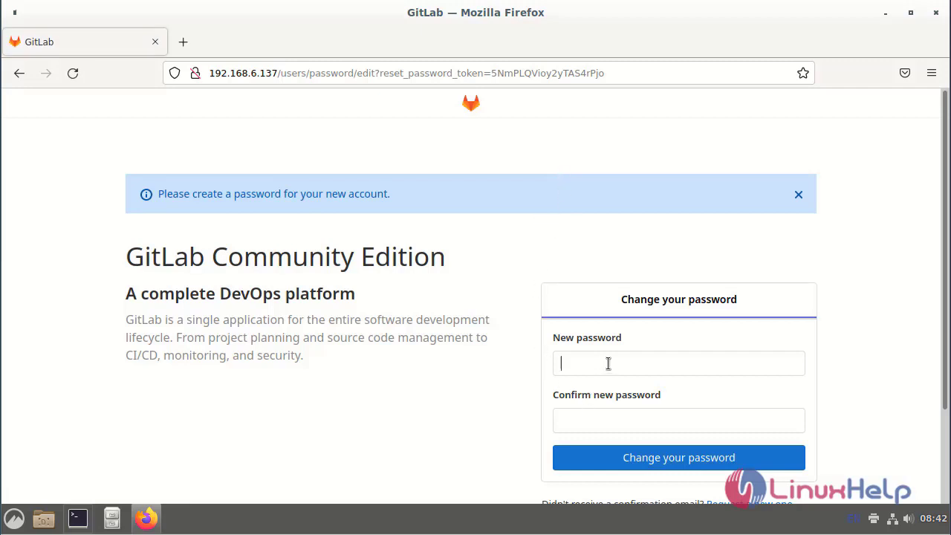
{"action": "left_click", "coordinate": [678, 362]}
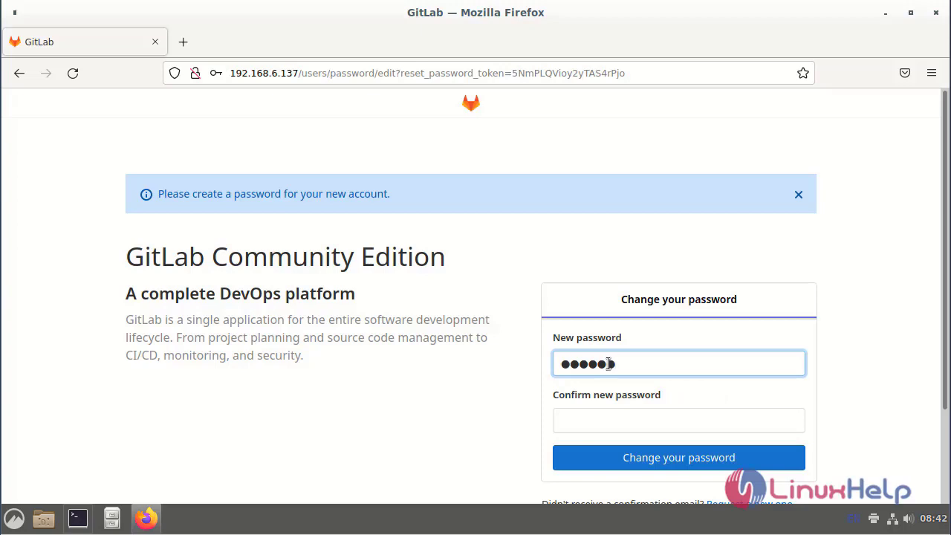
{"action": "left_click", "coordinate": [678, 419]}
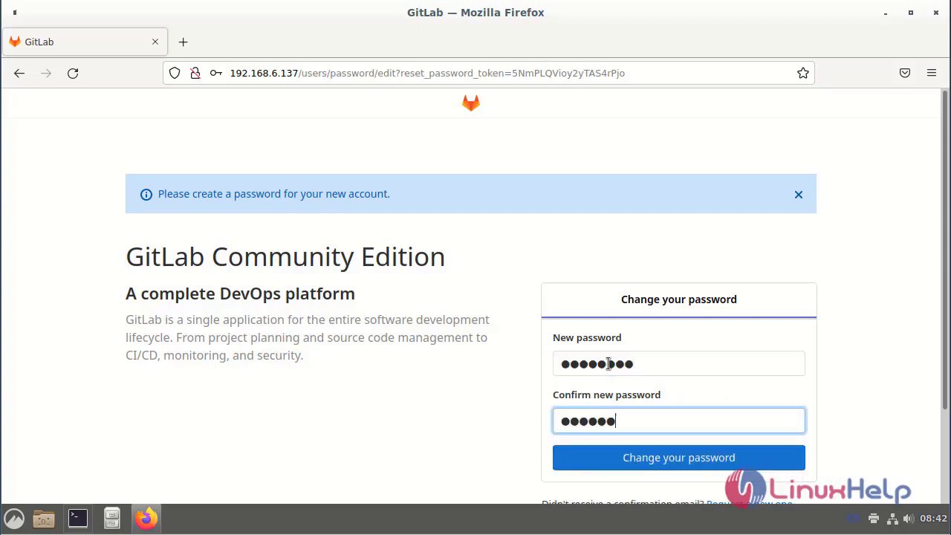
{"action": "left_click", "coordinate": [678, 458]}
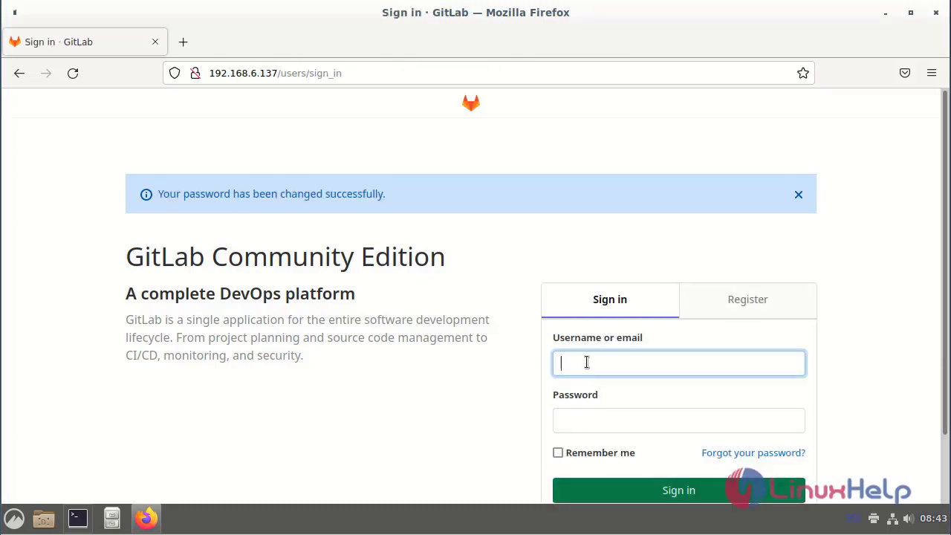
Step: Sign in as root, decline saving the login, and reach the Welcome to GitLab dashboard
{"action": "left_click", "coordinate": [678, 491]}
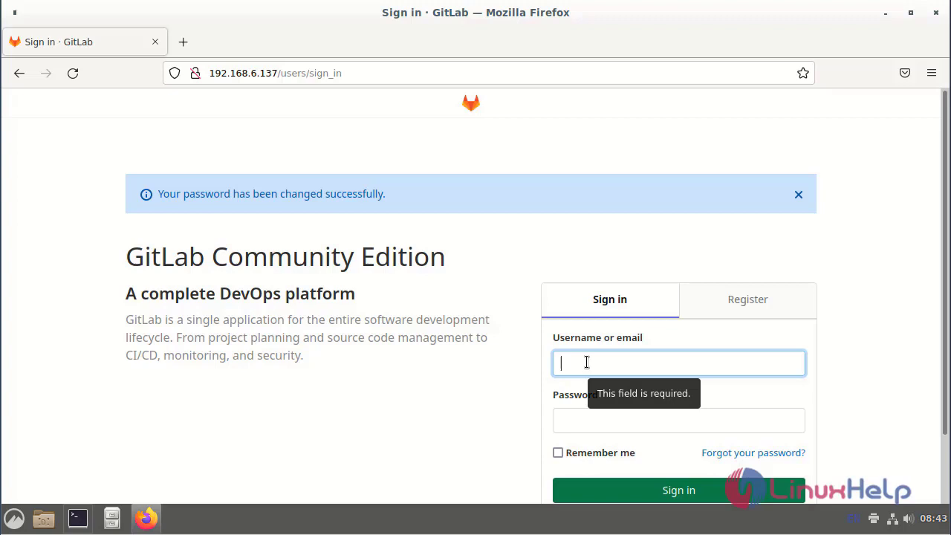
{"action": "type", "text": "root"}
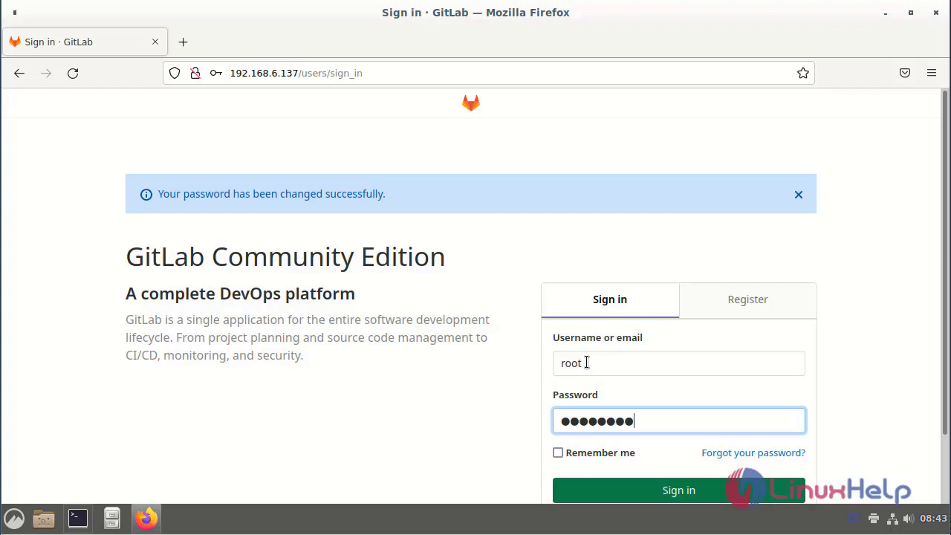
{"action": "left_click", "coordinate": [678, 491]}
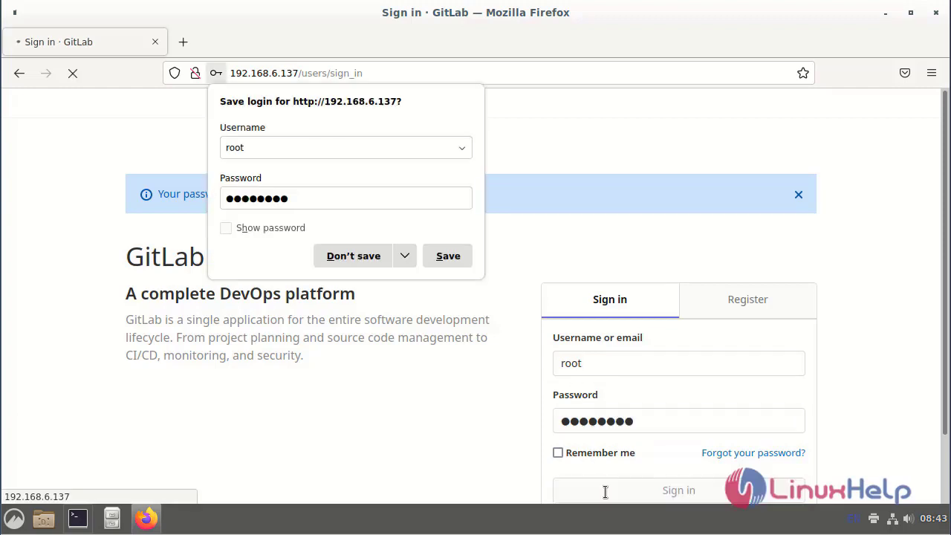
{"action": "left_click", "coordinate": [354, 255]}
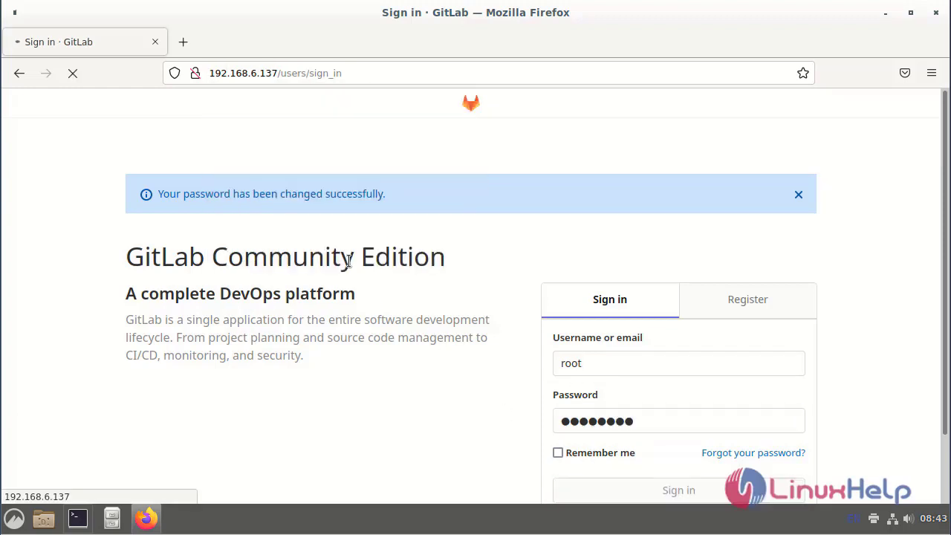
{"action": "left_click", "coordinate": [678, 491]}
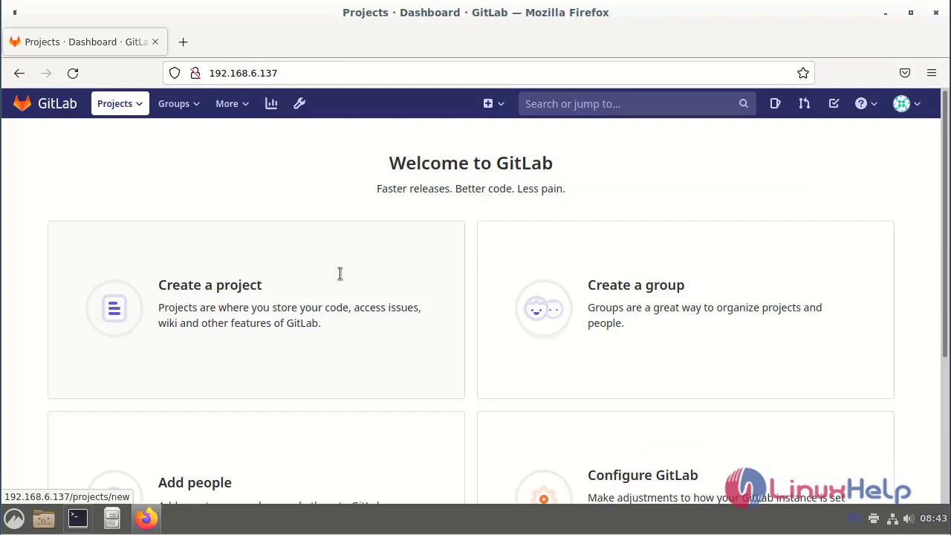
{"action": "mouse_move", "coordinate": [175, 181]}
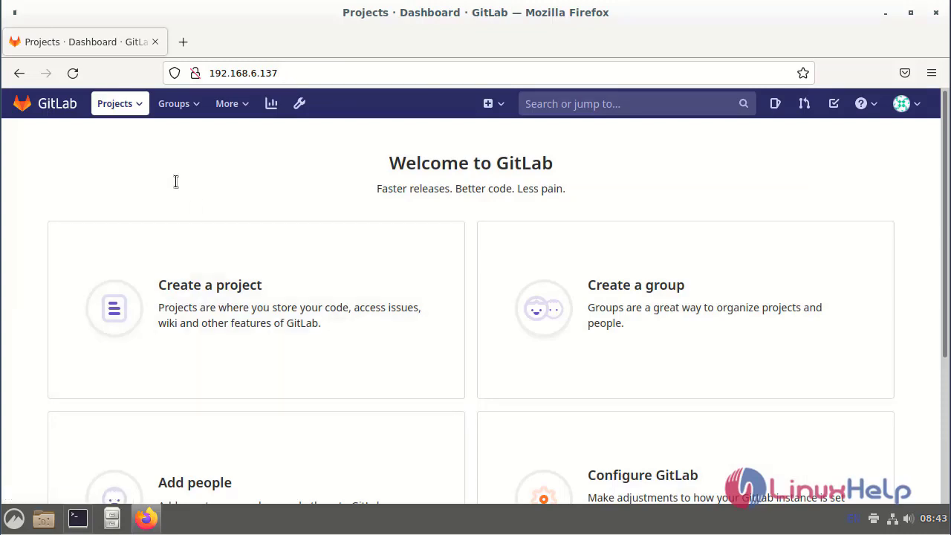
{"action": "mouse_move", "coordinate": [105, 203]}
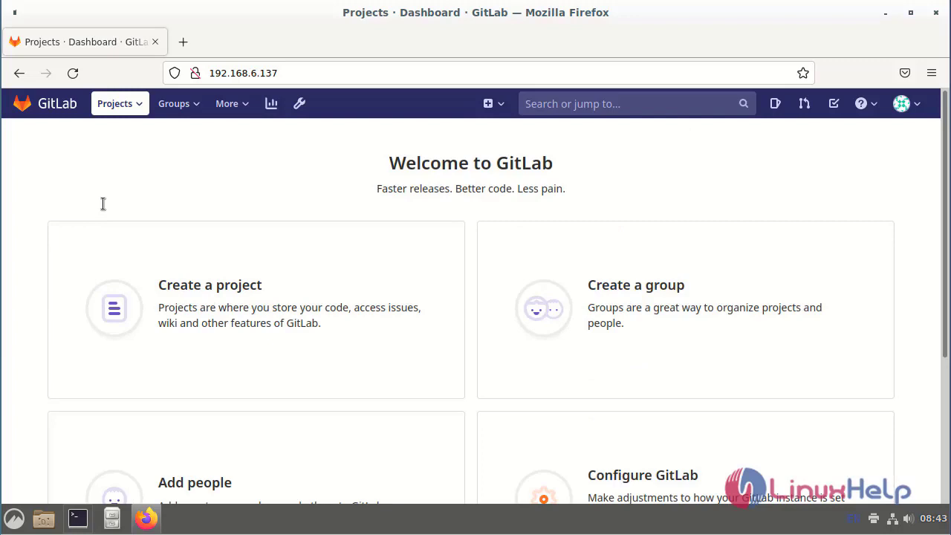
{"action": "mouse_move", "coordinate": [104, 202]}
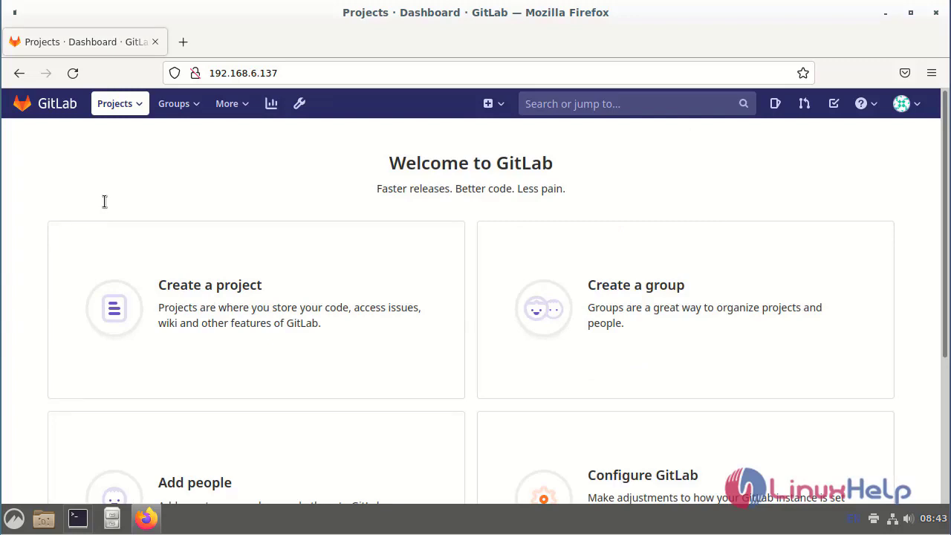